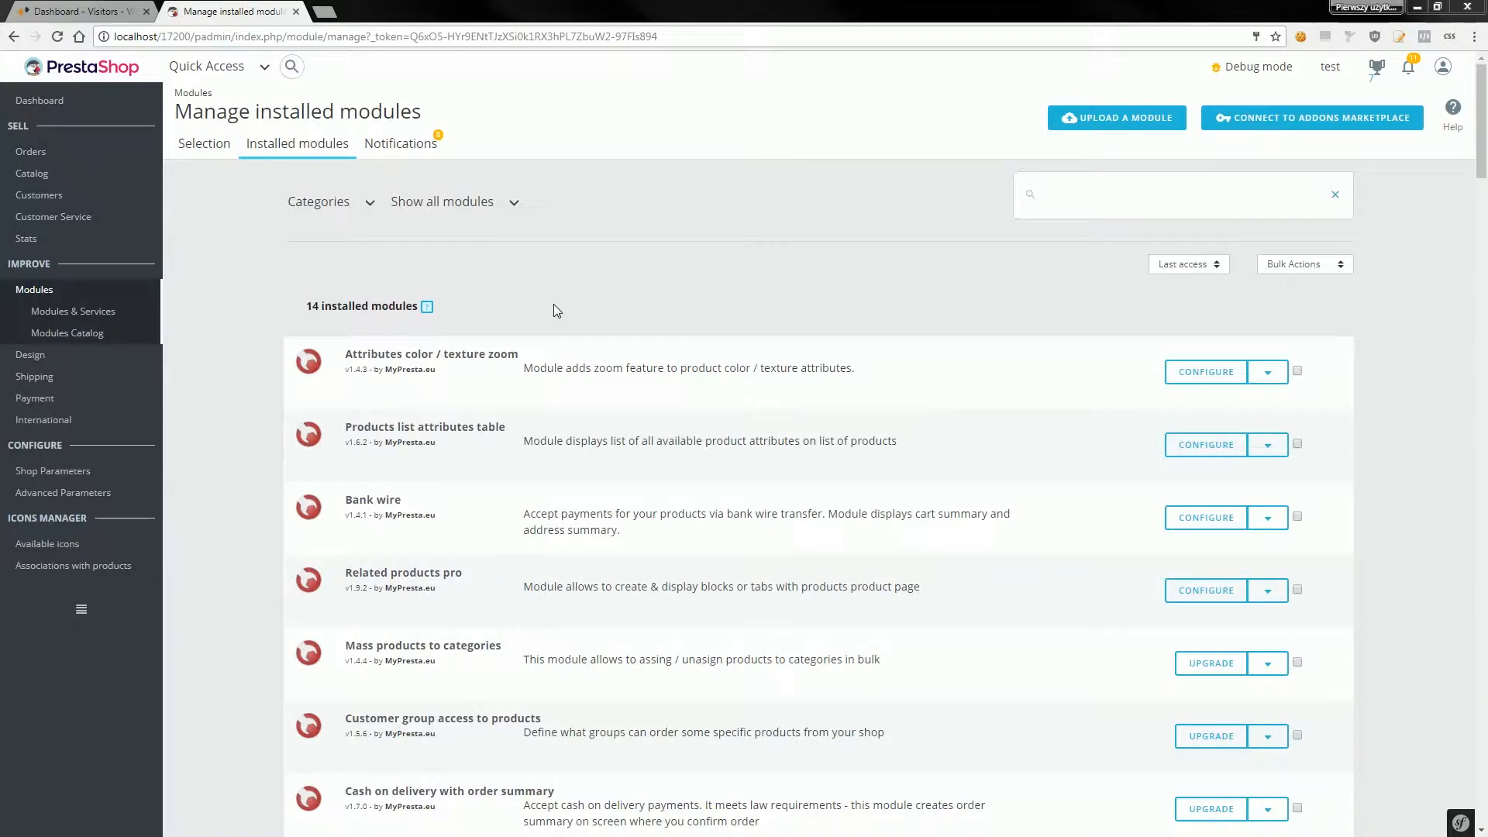
{"action": "mouse_move", "coordinate": [496, 260]}
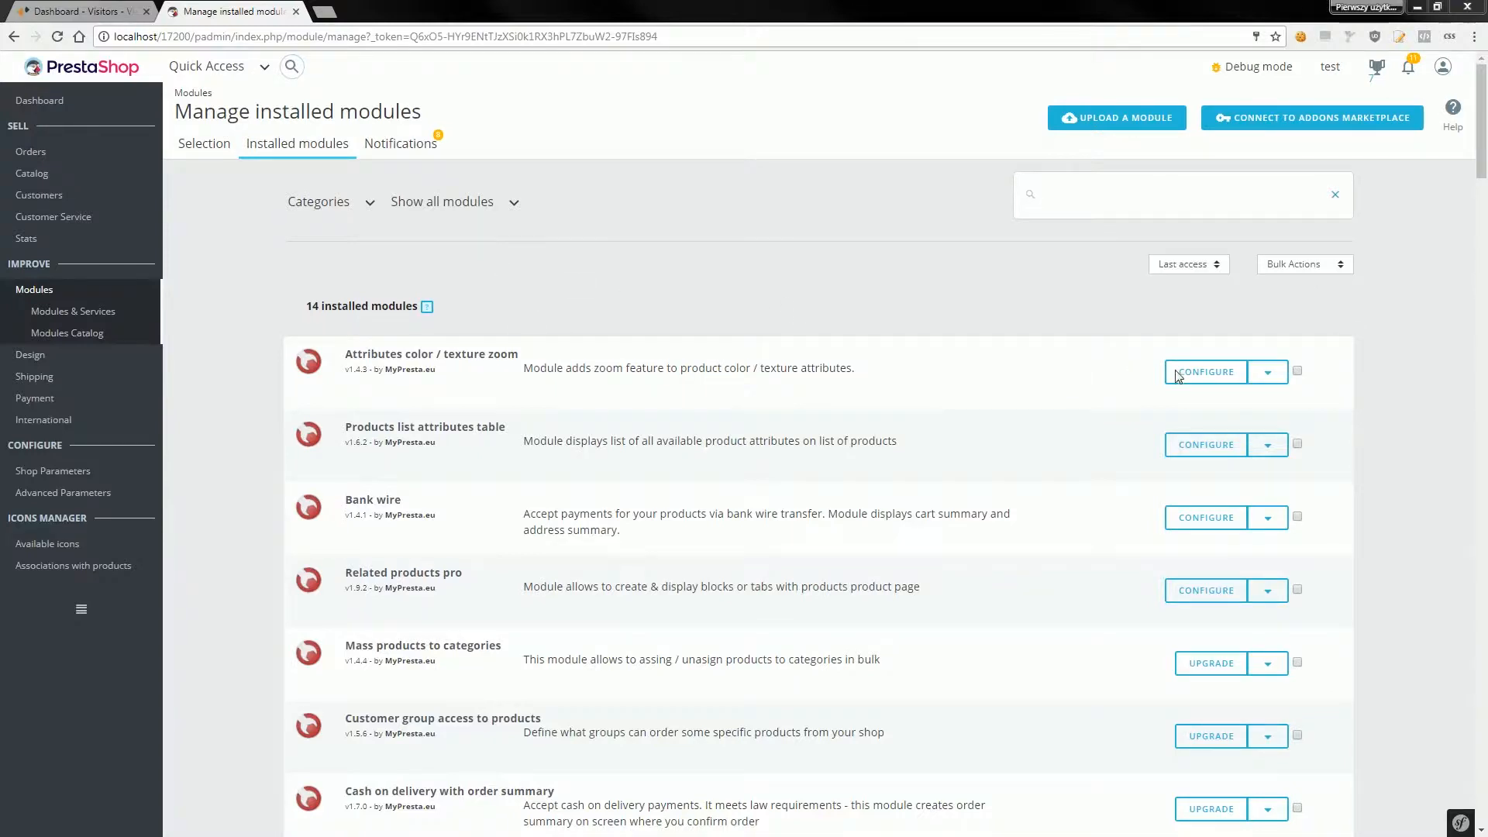
Step: Open Configure for the Attributes color / texture zoom module from Installed modules
{"action": "left_click", "coordinate": [1206, 372]}
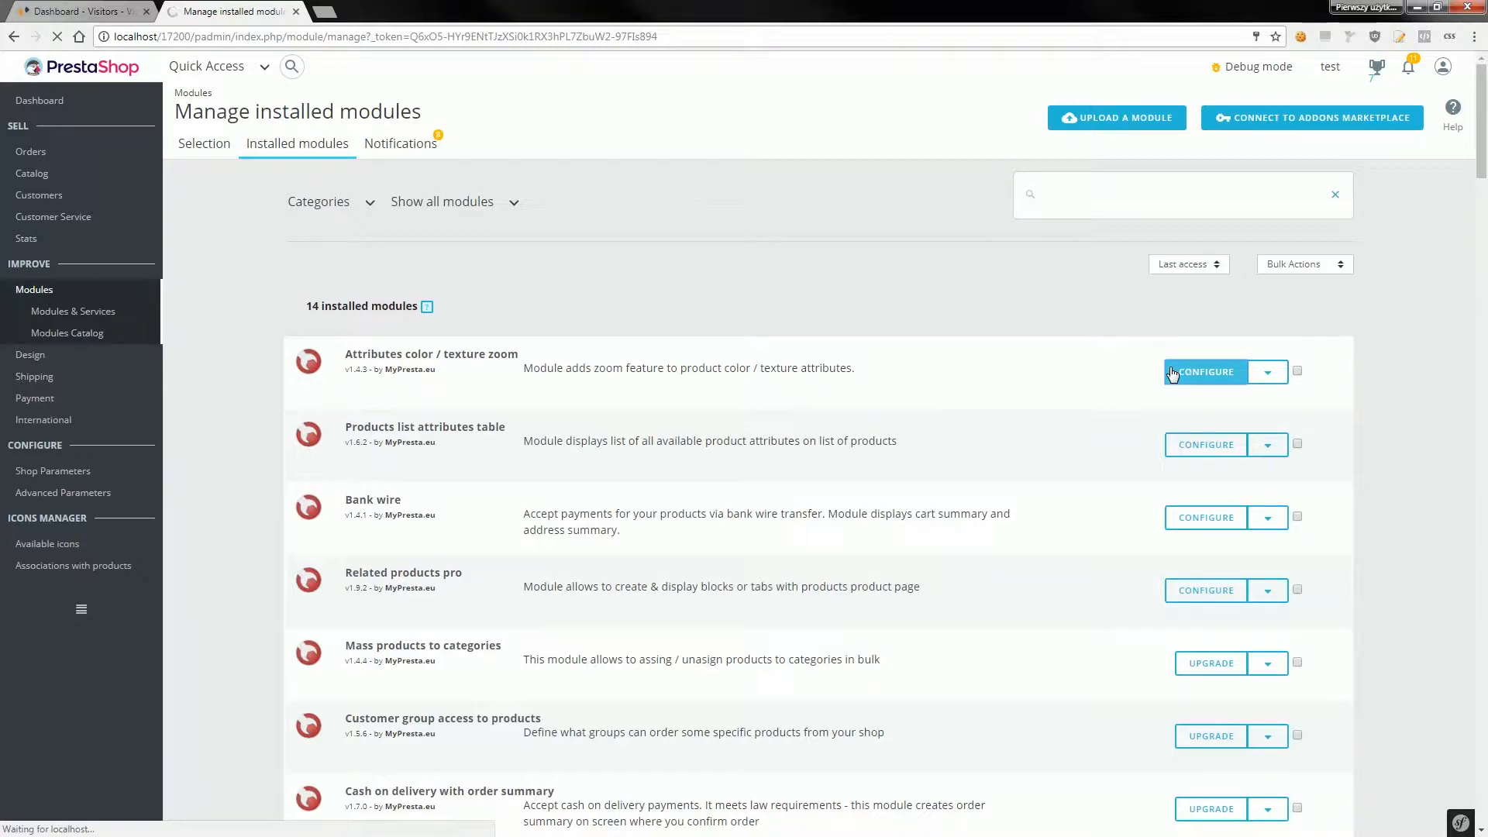
Step: Keep Animation type on Fall and open Printed Summer Dress from the storefront's Popular Products
{"action": "left_click", "coordinate": [1206, 372]}
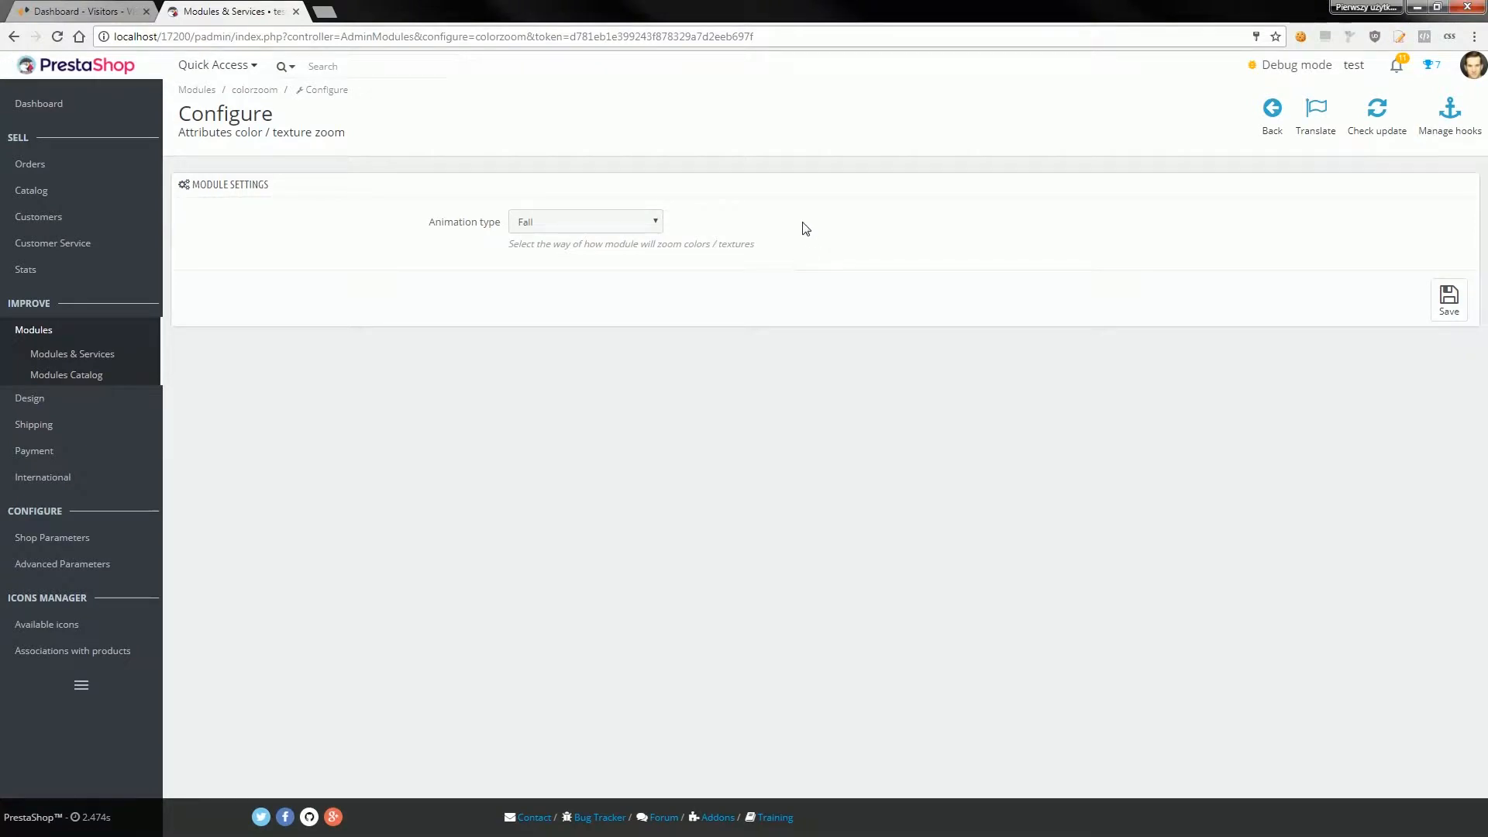
{"action": "mouse_move", "coordinate": [837, 165]}
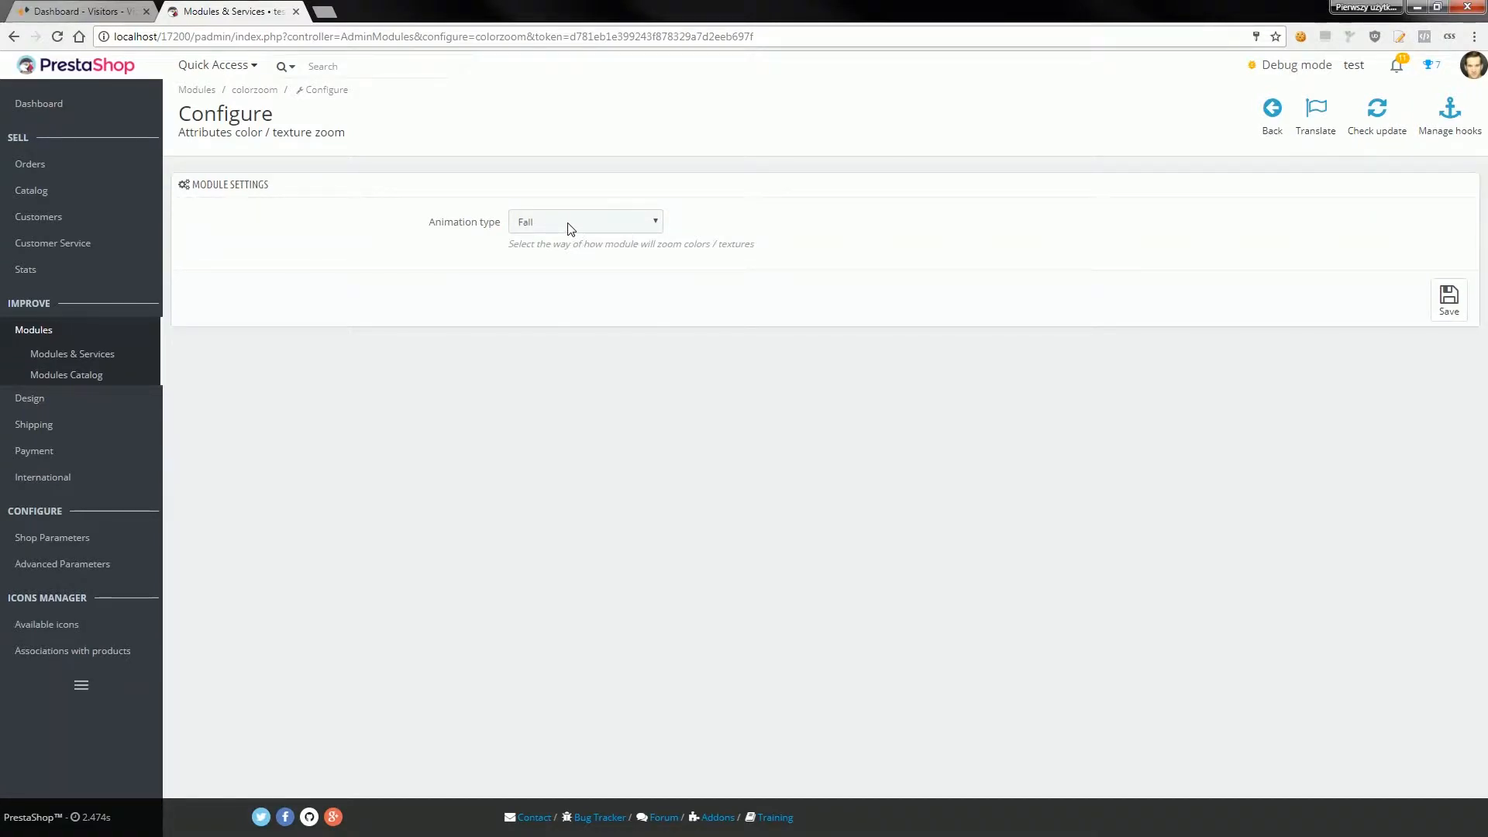
{"action": "mouse_move", "coordinate": [1337, 71]}
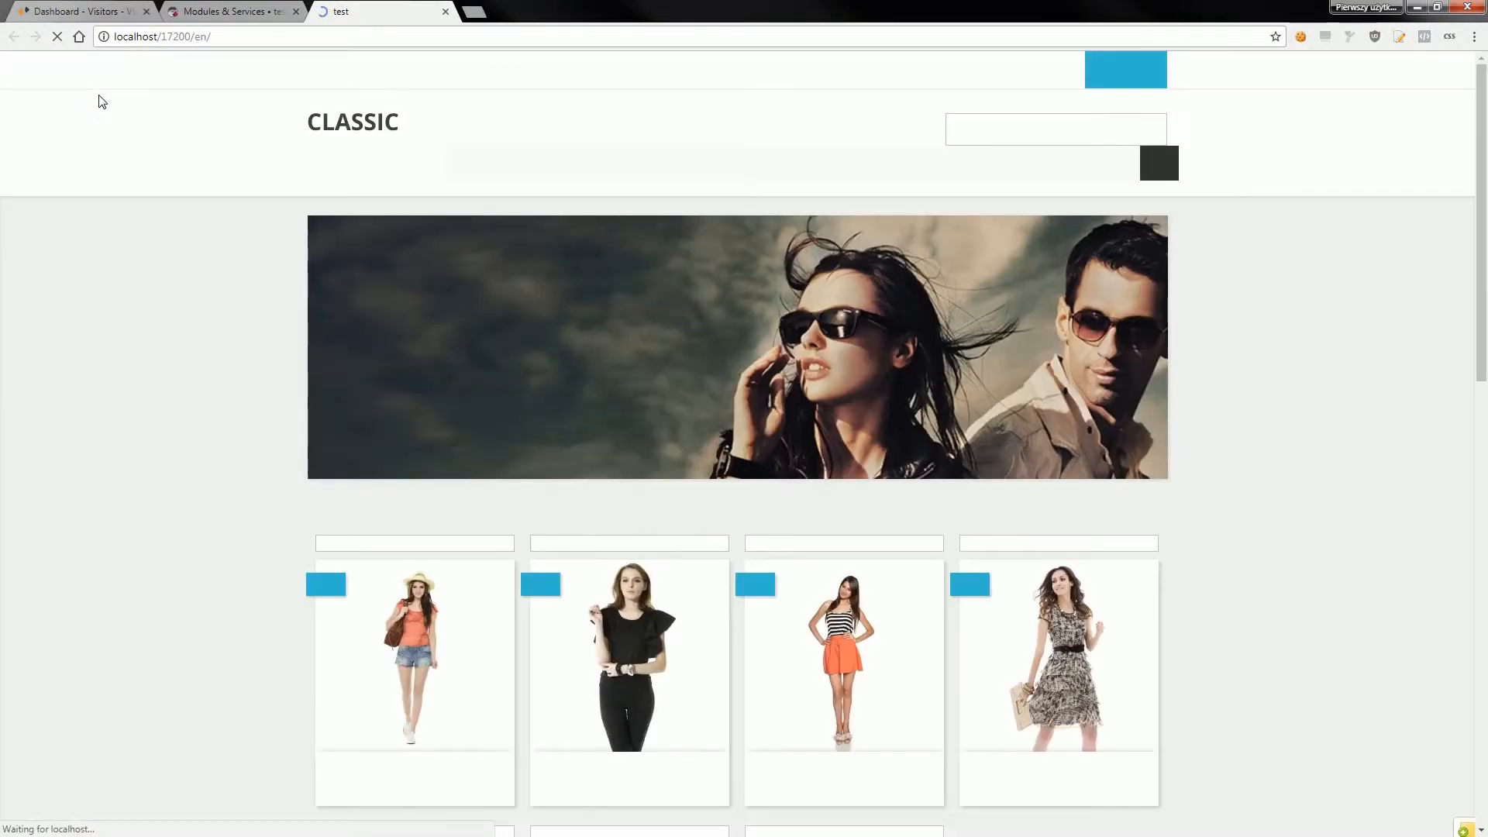
{"action": "scroll", "scroll_direction": "down", "scroll_amount": 3}
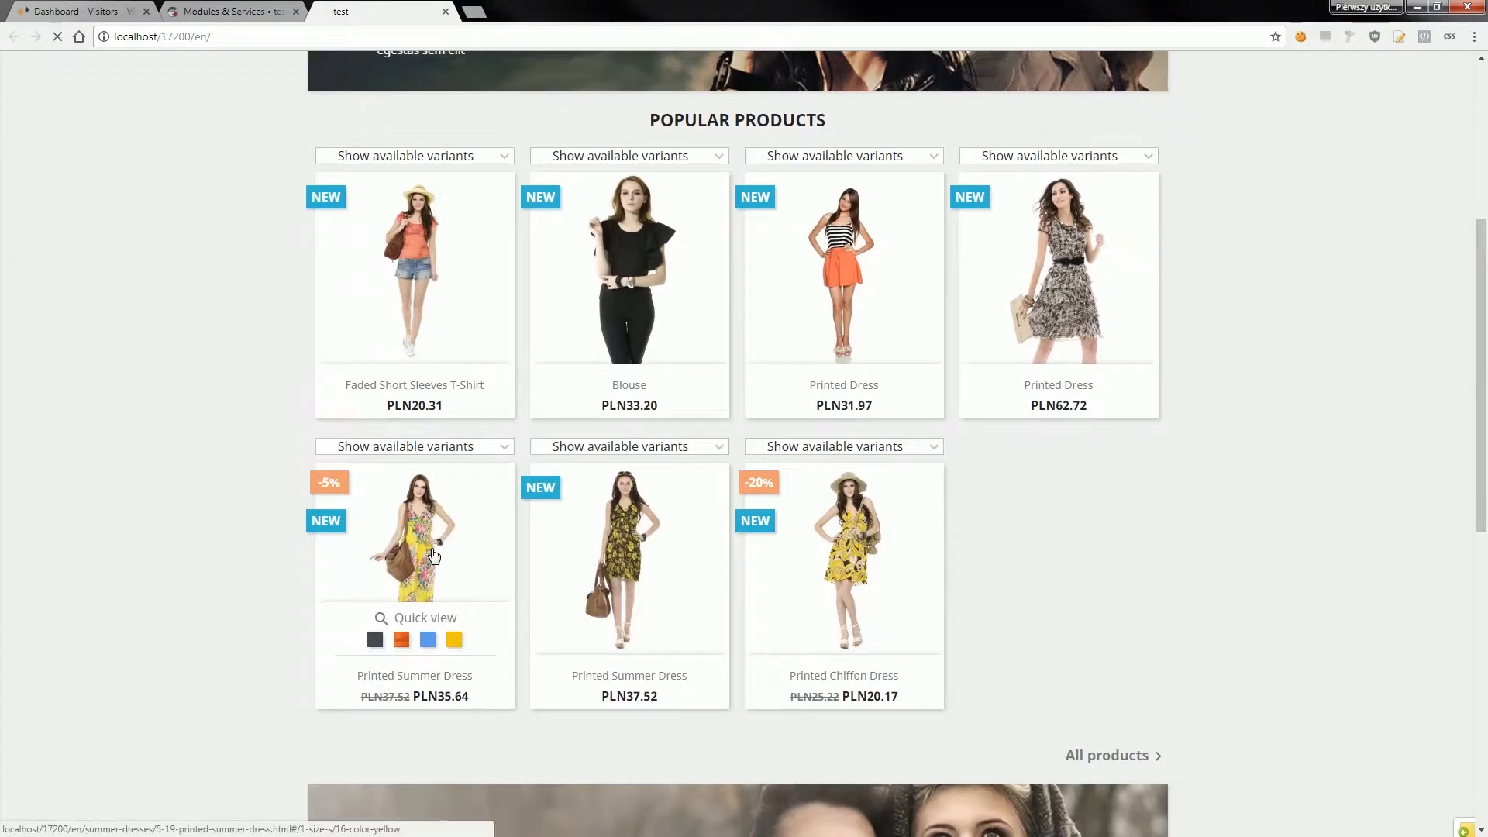
{"action": "left_click", "coordinate": [434, 555]}
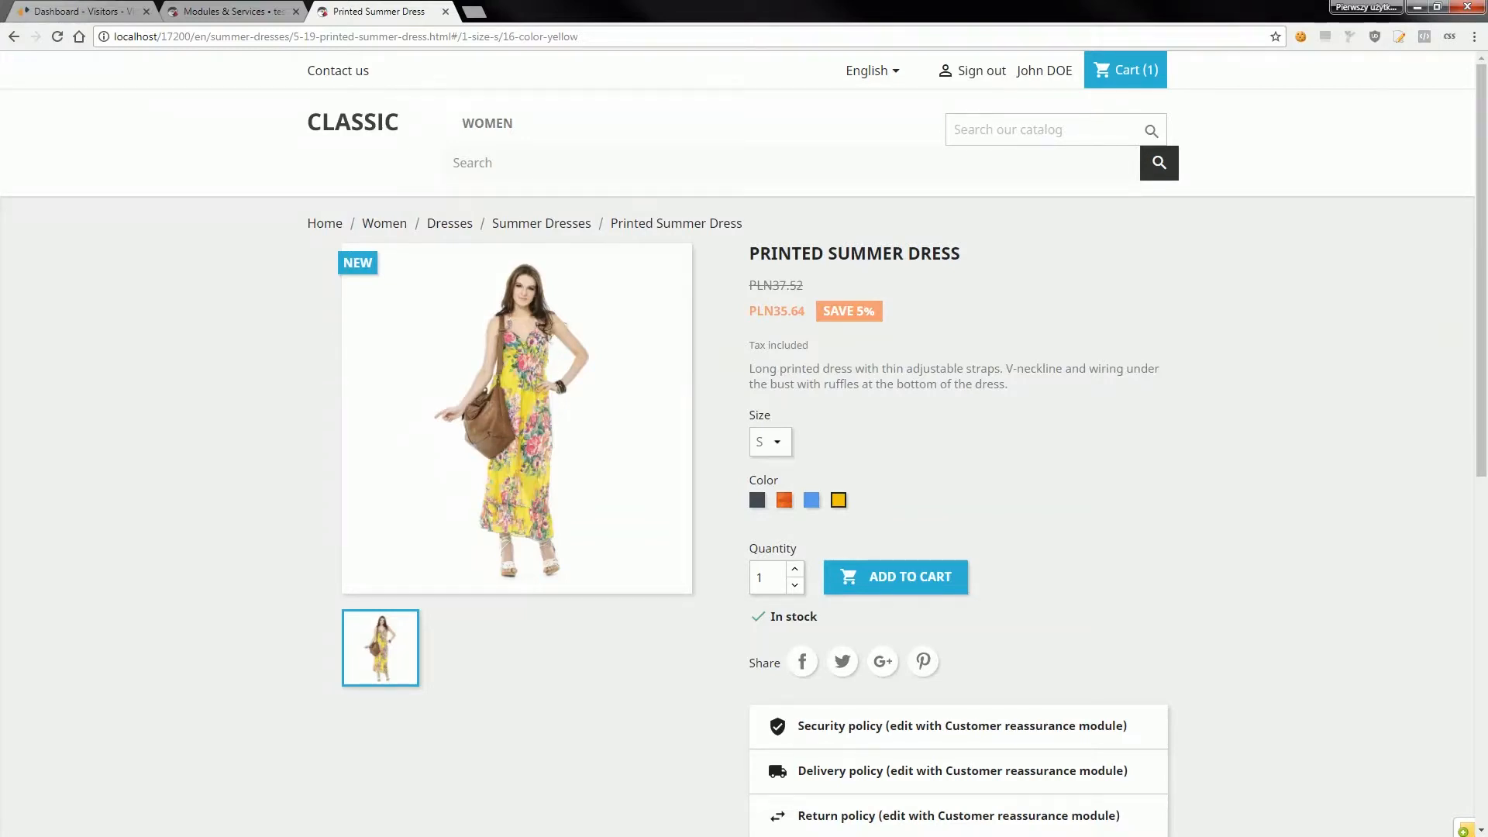
{"action": "mouse_move", "coordinate": [1072, 473]}
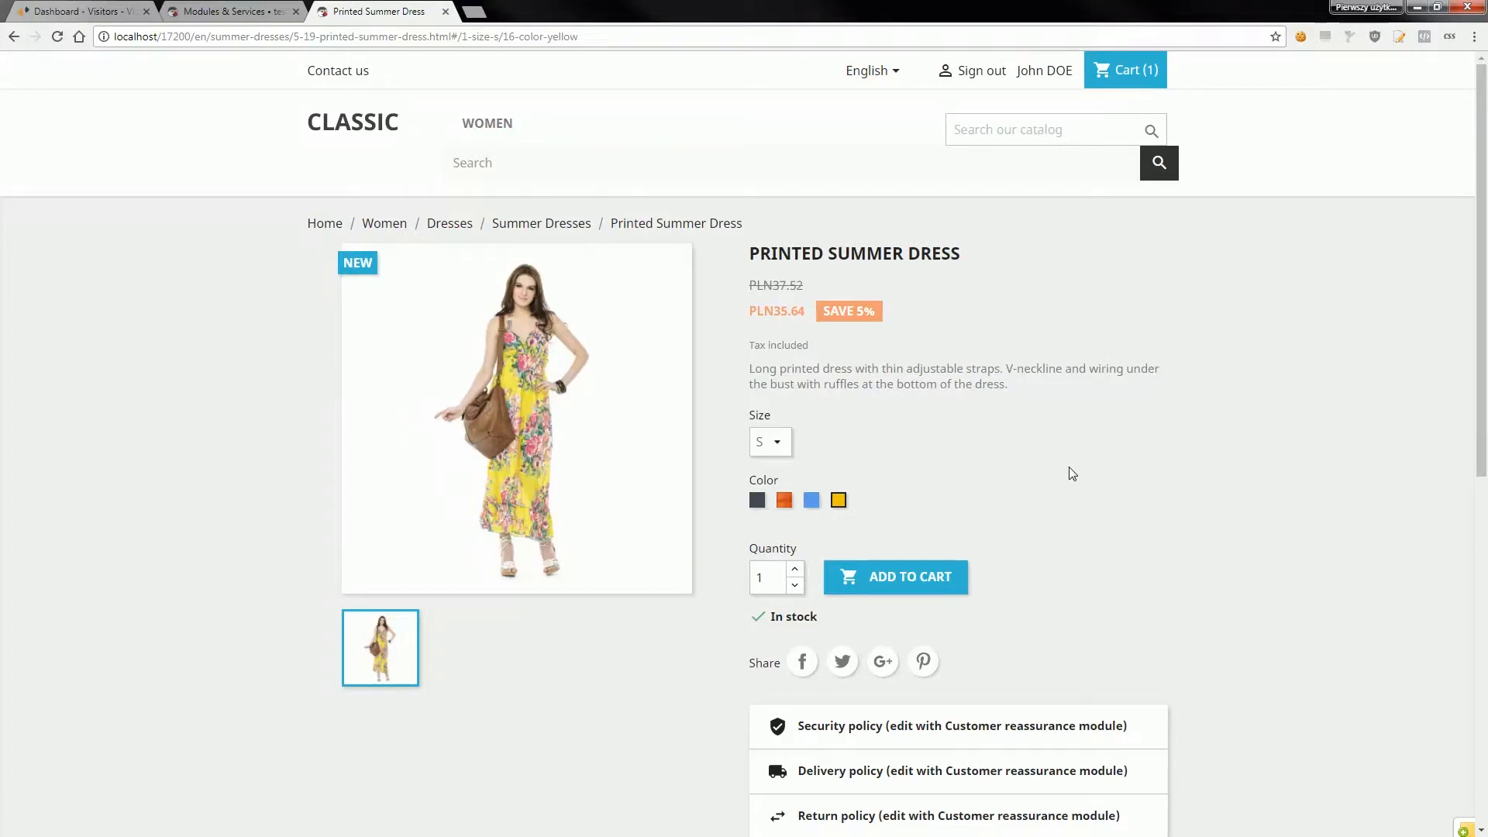
Step: Hover the Color swatches on Printed Summer Dress to demonstrate the Fall zoom effect
{"action": "left_click", "coordinate": [756, 500]}
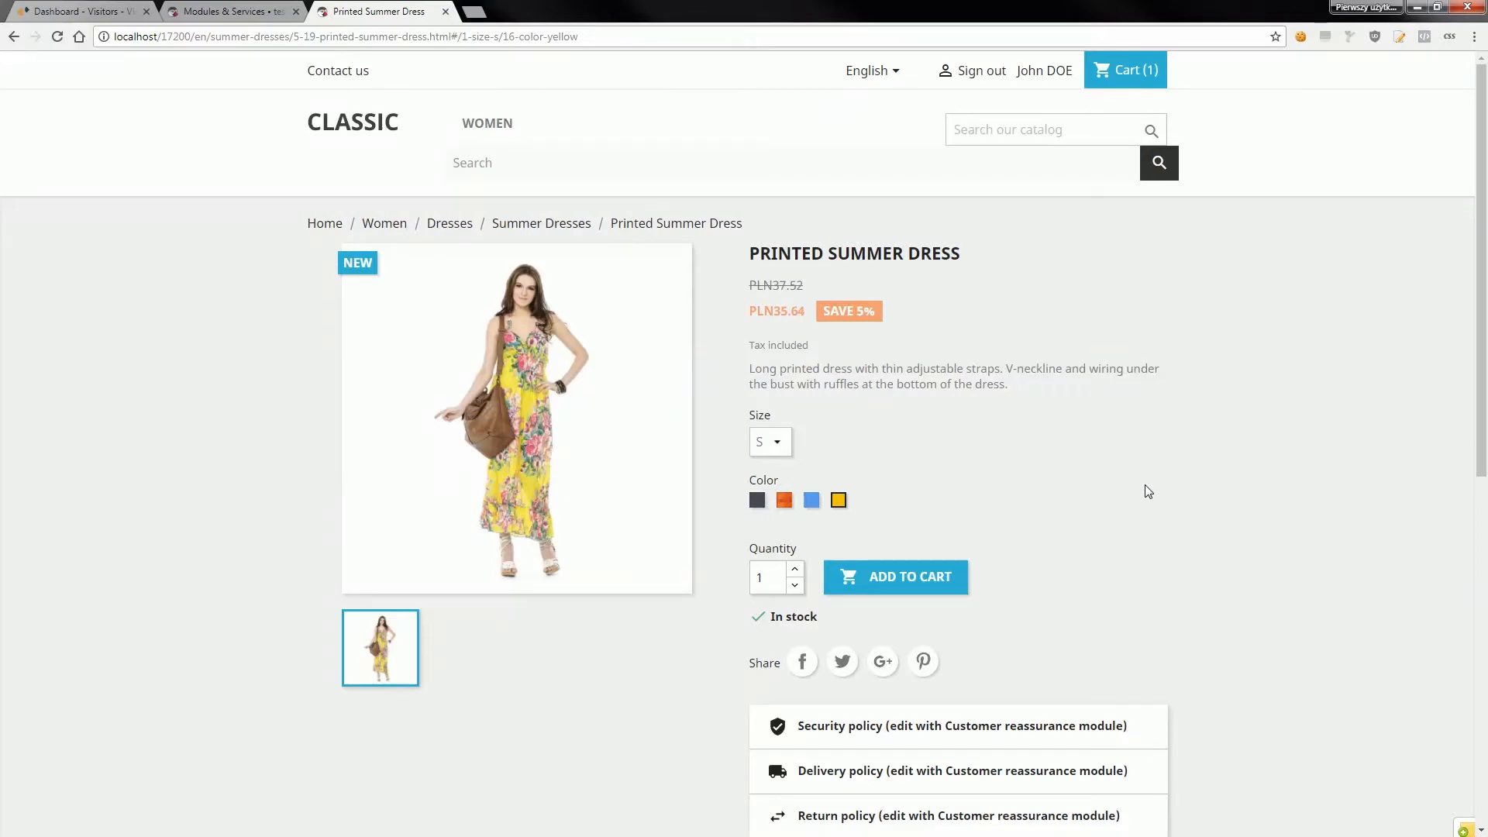
{"action": "mouse_move", "coordinate": [1134, 483]}
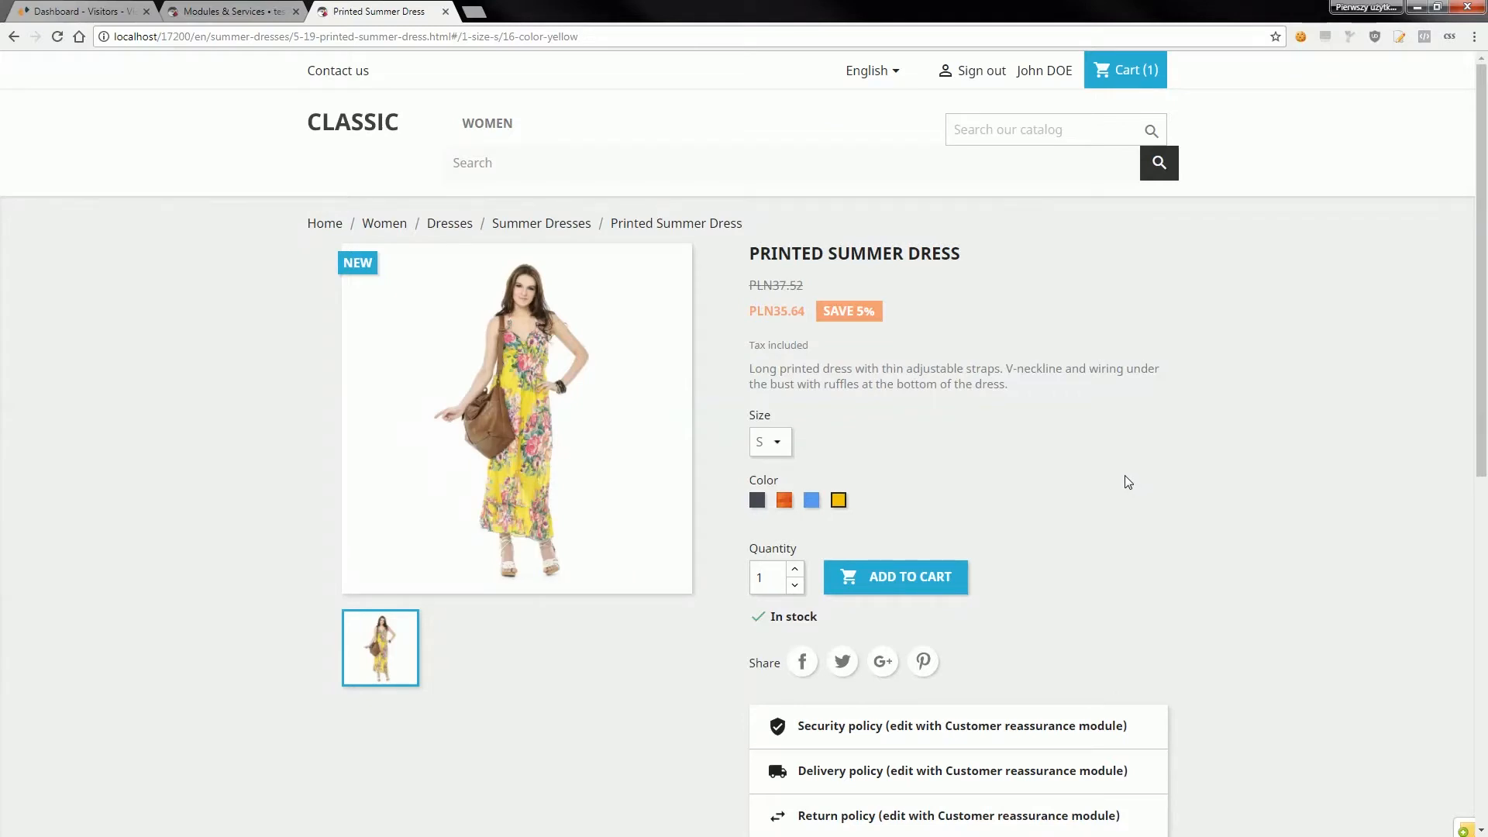
{"action": "mouse_move", "coordinate": [1110, 485]}
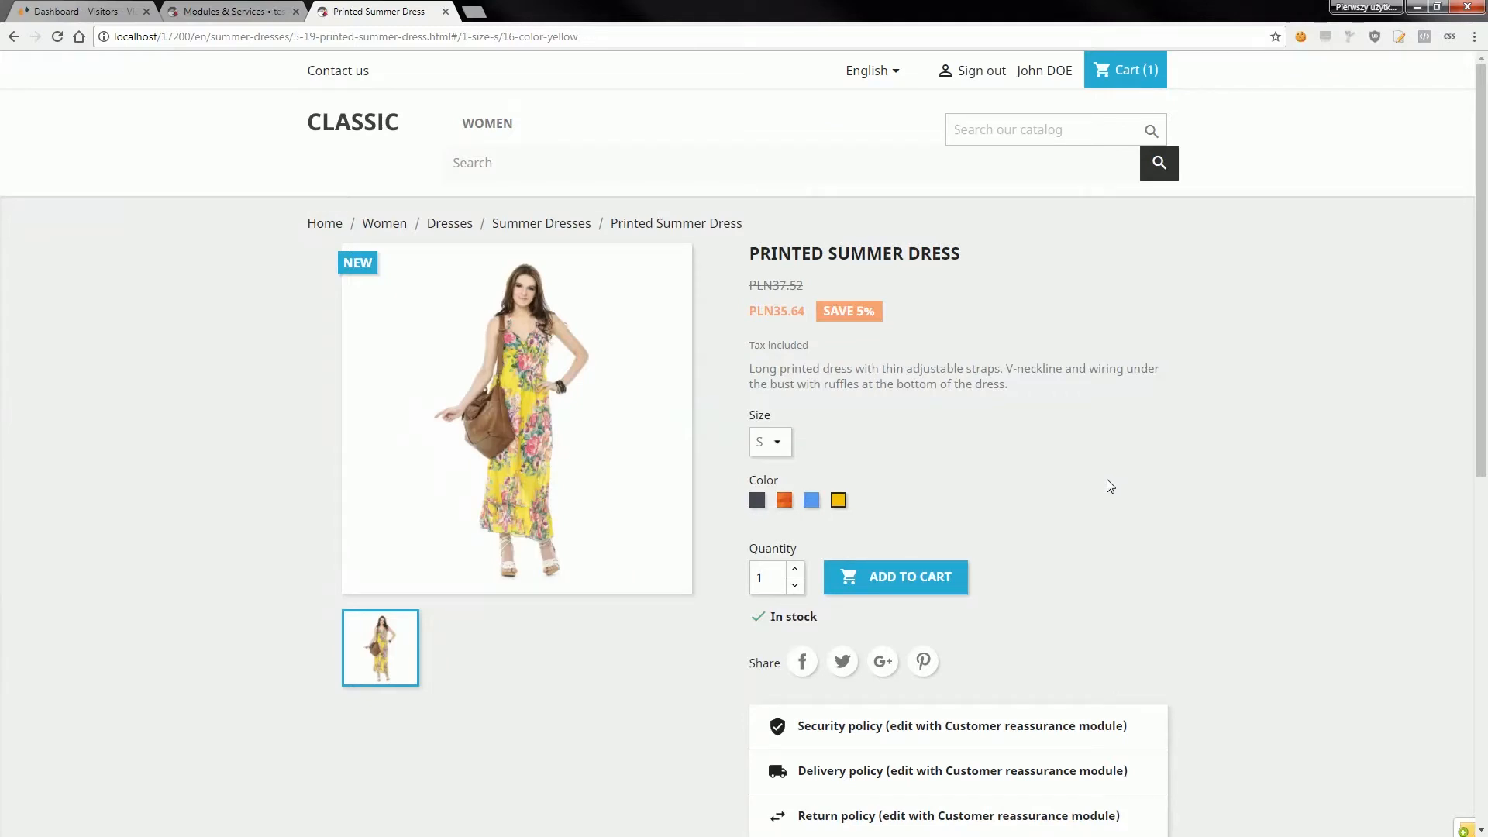
{"action": "mouse_move", "coordinate": [841, 529]}
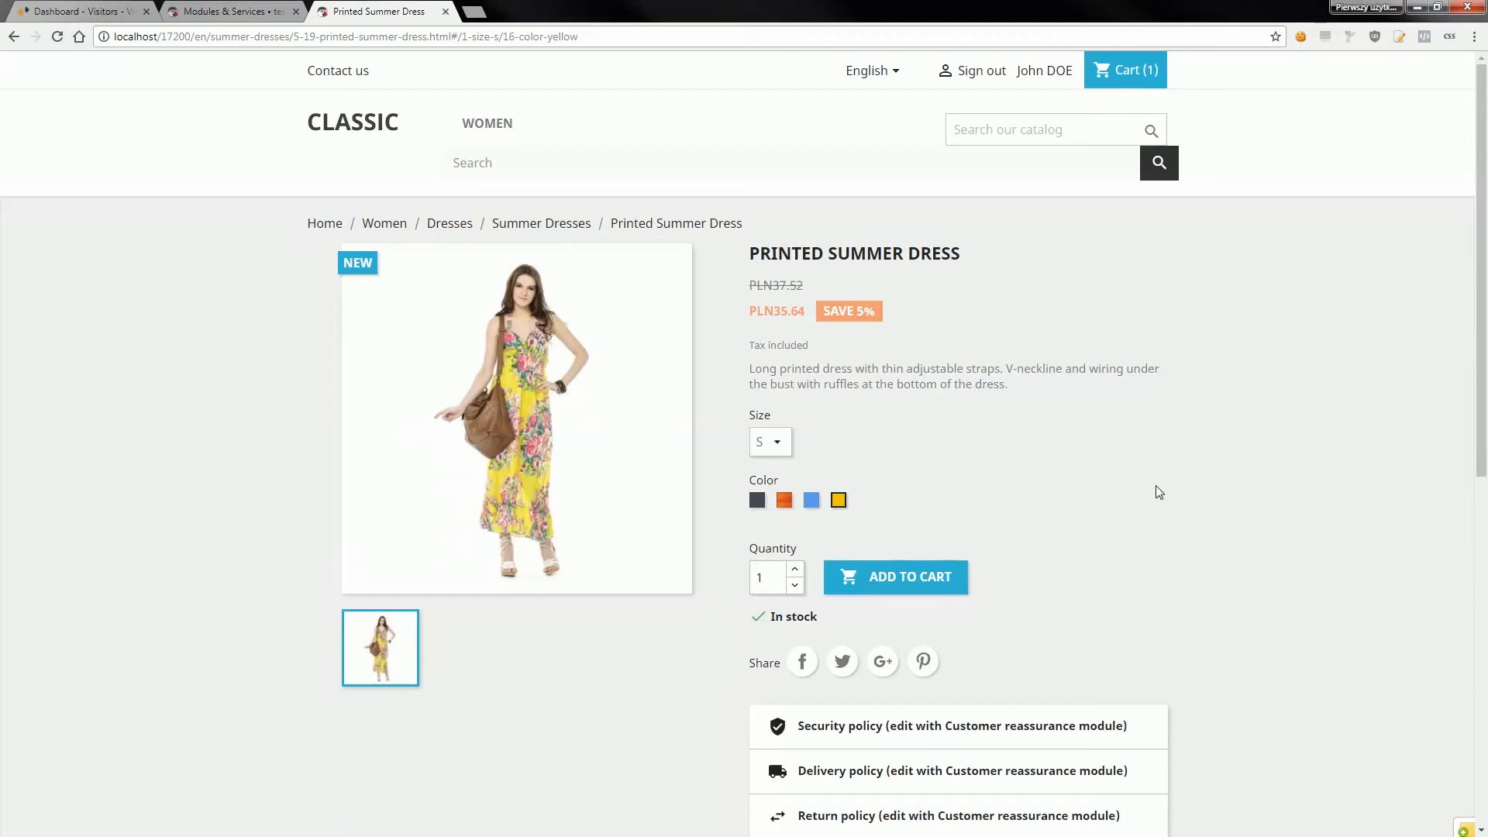
{"action": "mouse_move", "coordinate": [871, 576]}
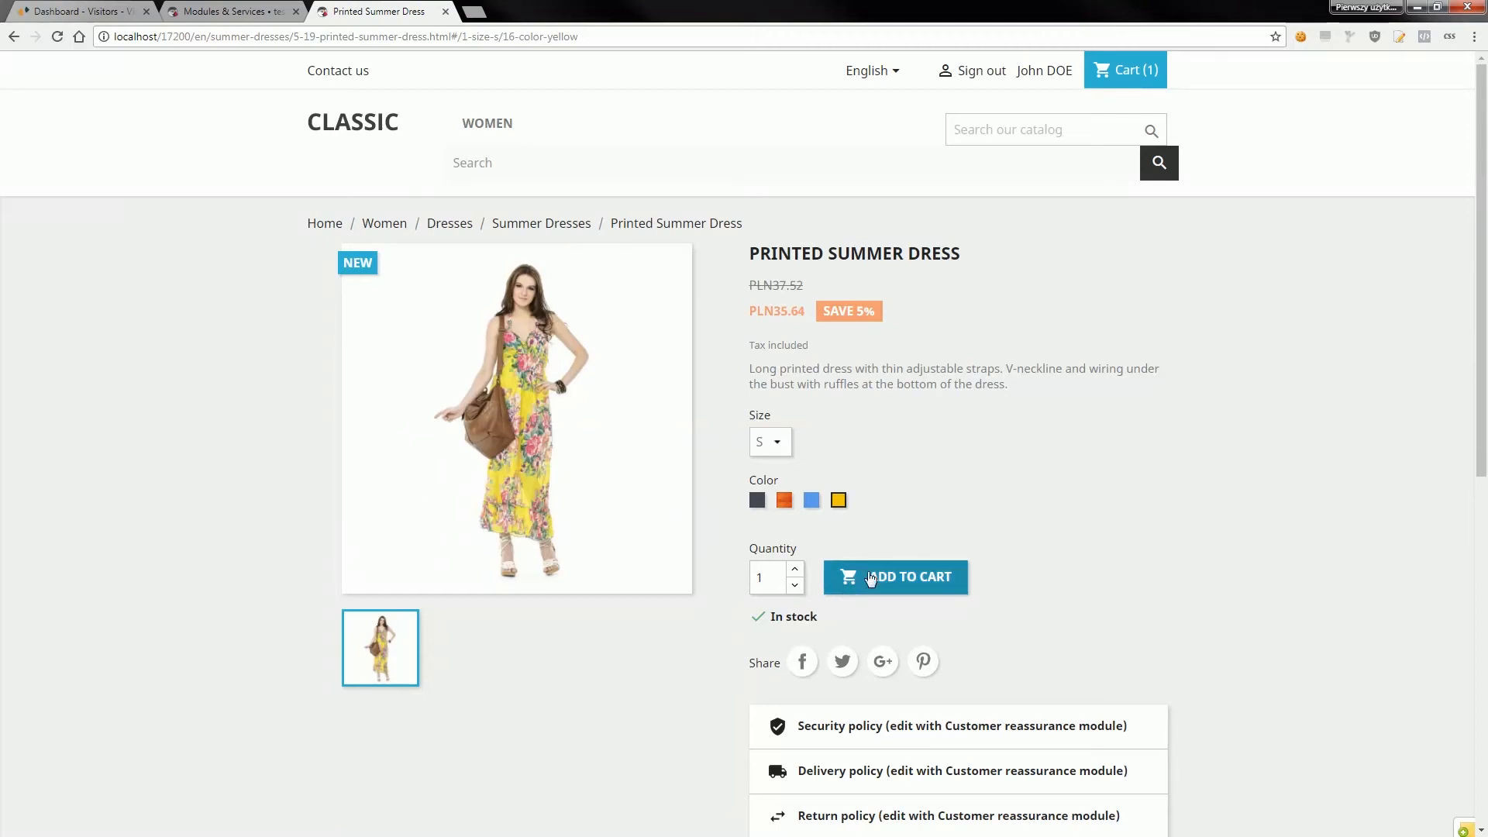